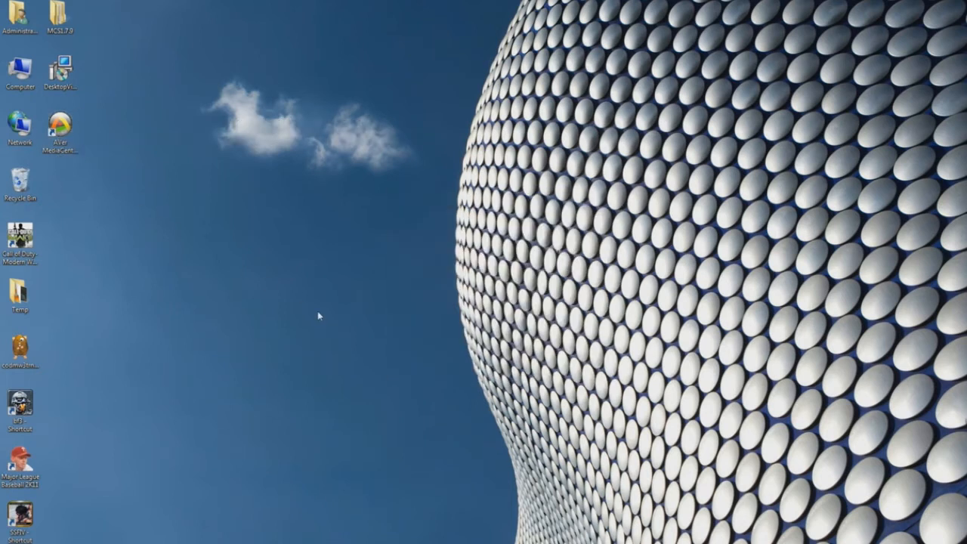
Launch AVerMedia Center 3D from its desktop shortcut
double_click(60, 129)
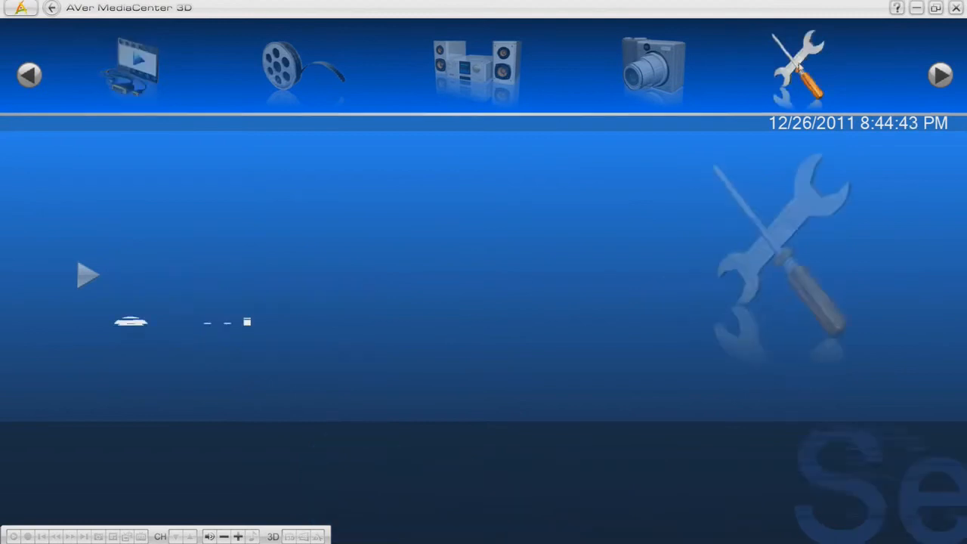
Reach the HD Input Source video device page within Settings
left_click(798, 68)
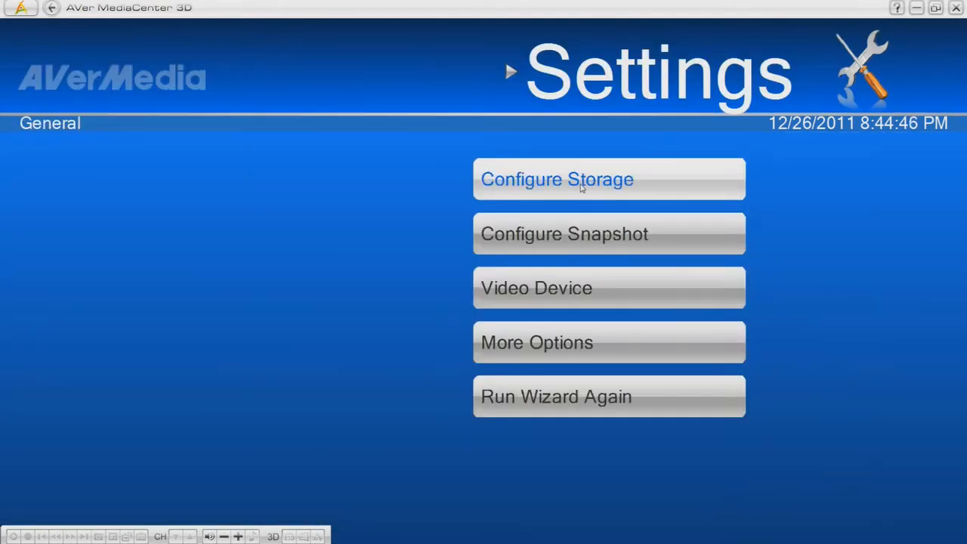
left_click(607, 288)
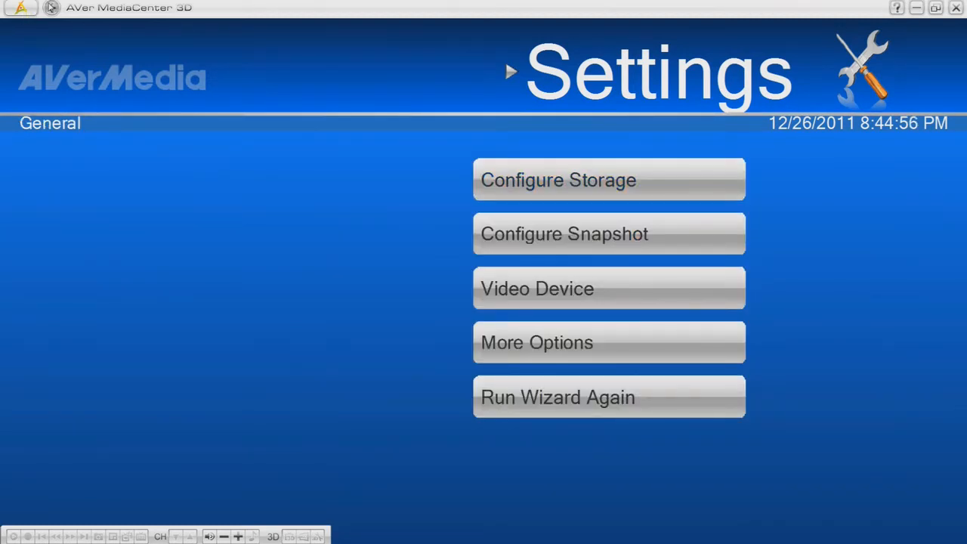
left_click(51, 9)
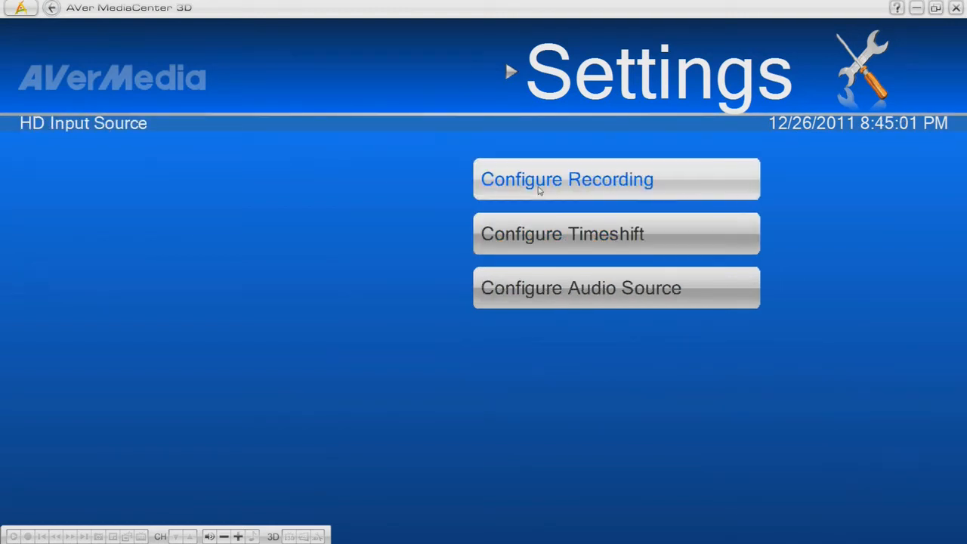
Show the MPEG-2 record format details: profile, level and video size
left_click(617, 179)
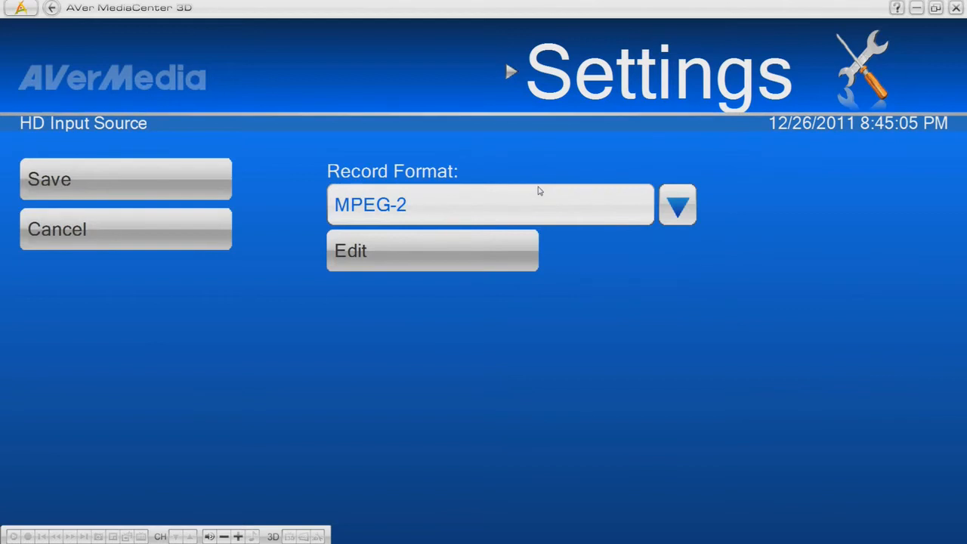
left_click(677, 205)
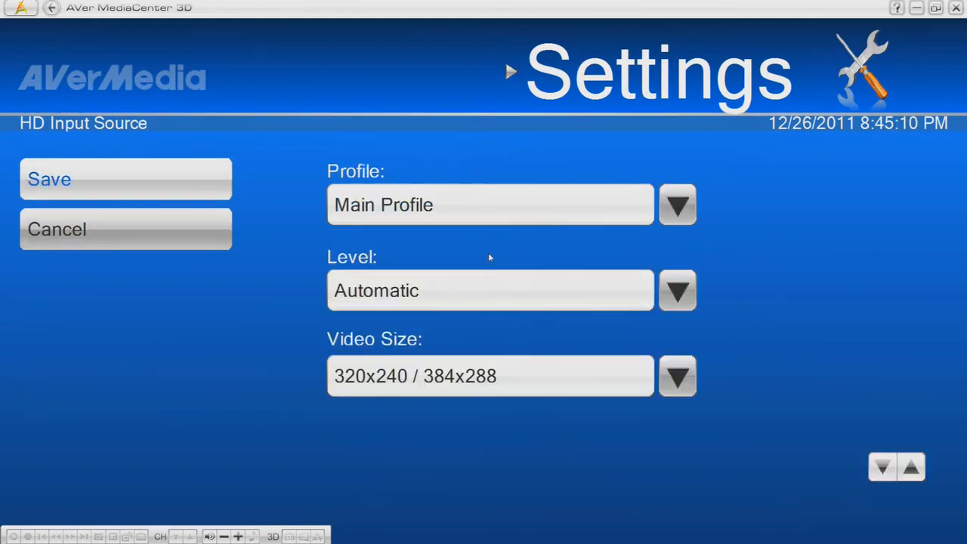
left_click(677, 374)
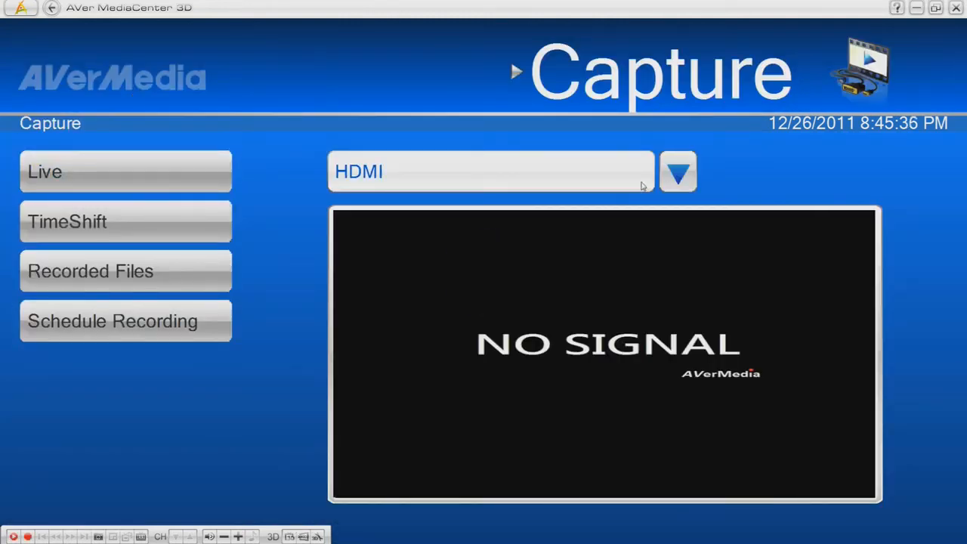
List the capture input sources, HDMI and D-Sub, on the Capture page
left_click(677, 172)
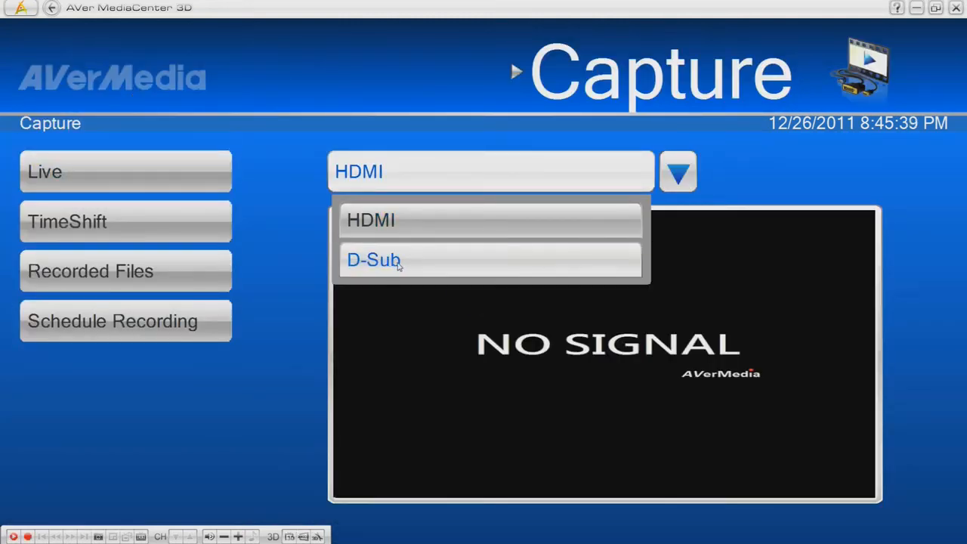